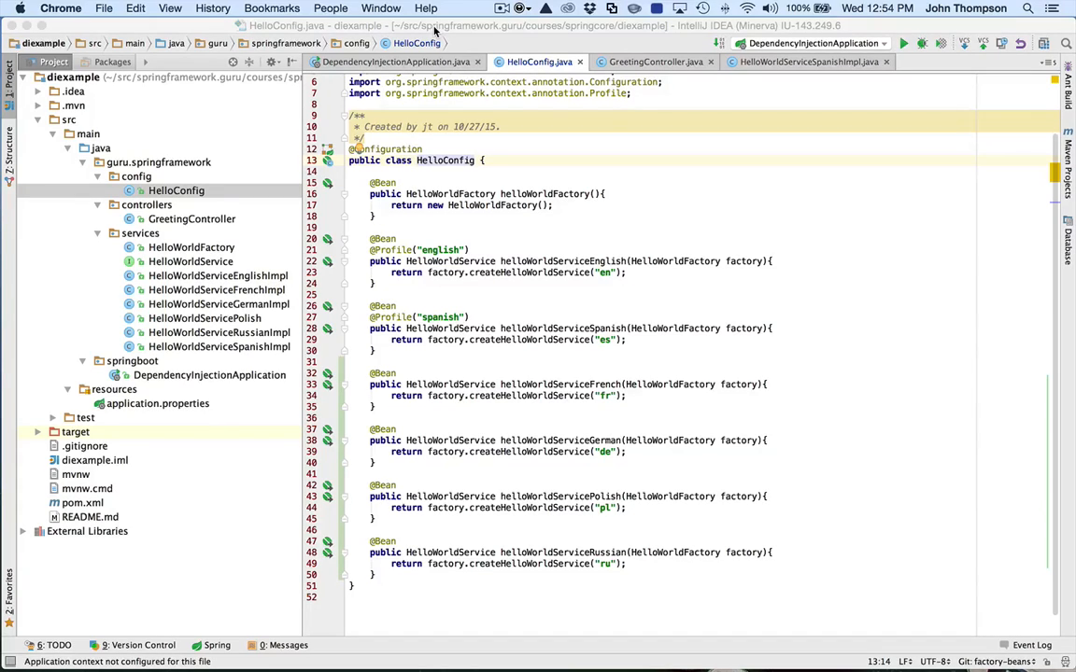
Run DependencyInjectionApplication and observe the failure: five HelloWorldService beans found, one expected.
scroll(down, 3)
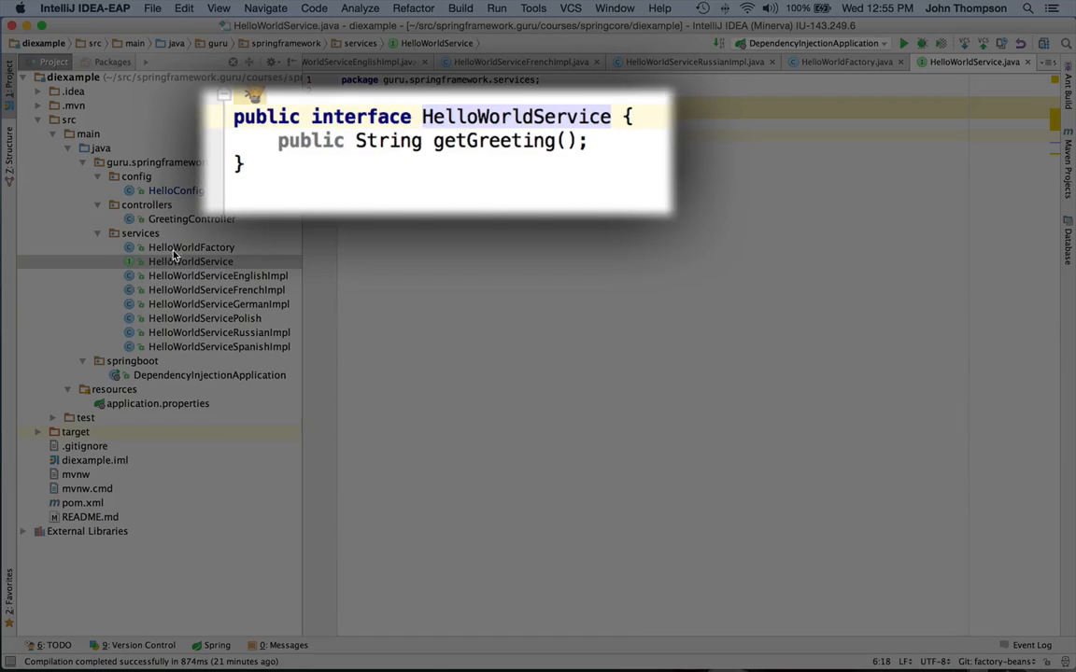
double_click(217, 276)
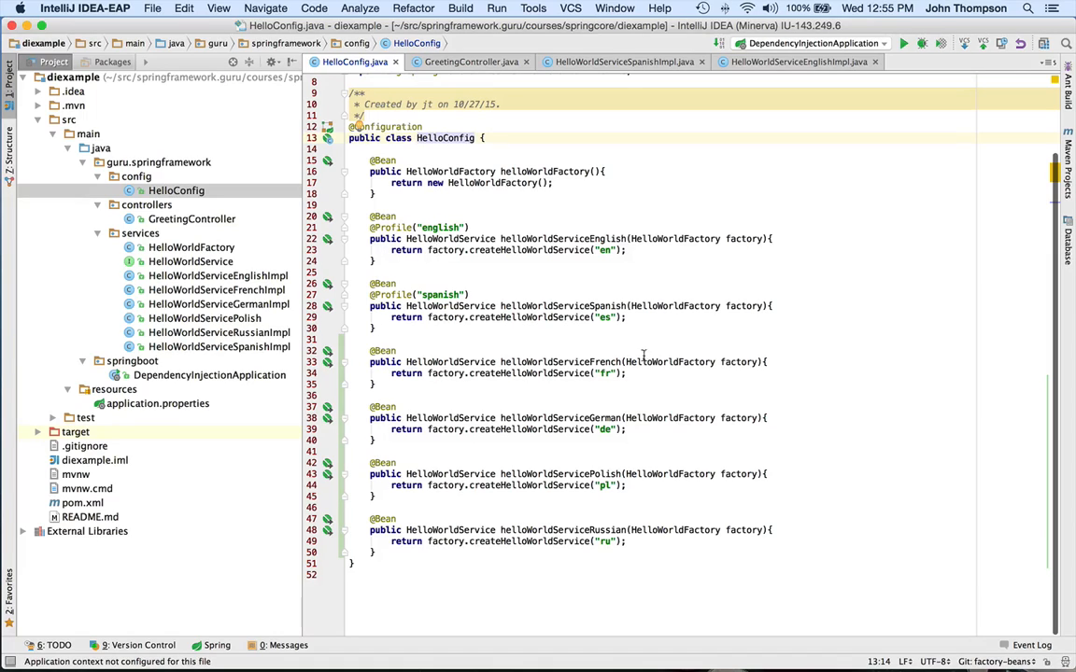
mouse_move(703, 250)
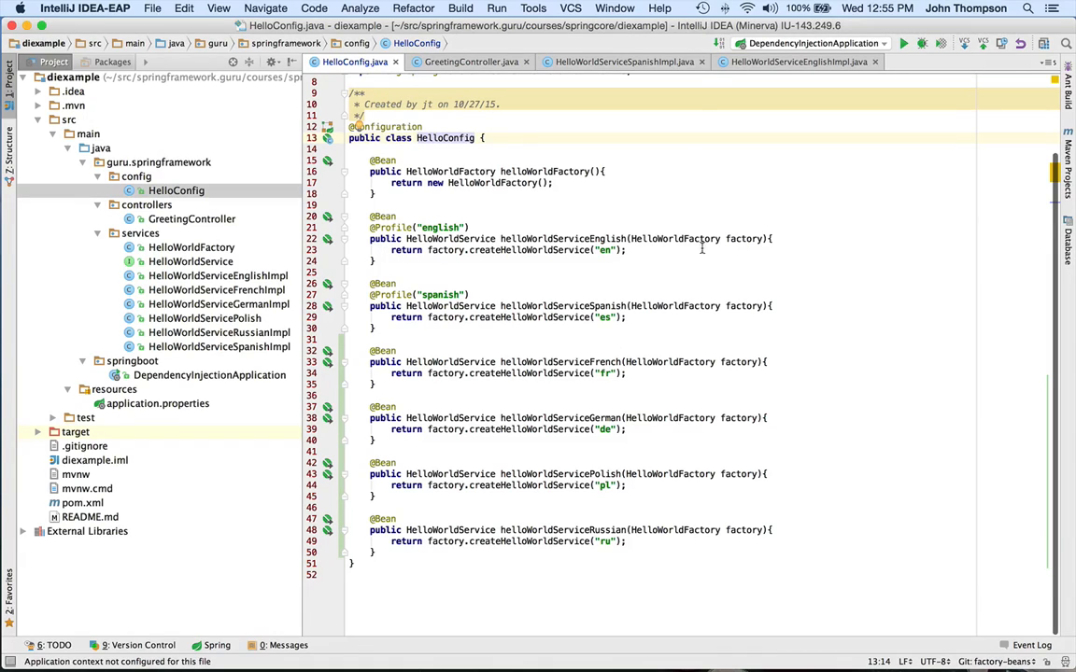
click(912, 43)
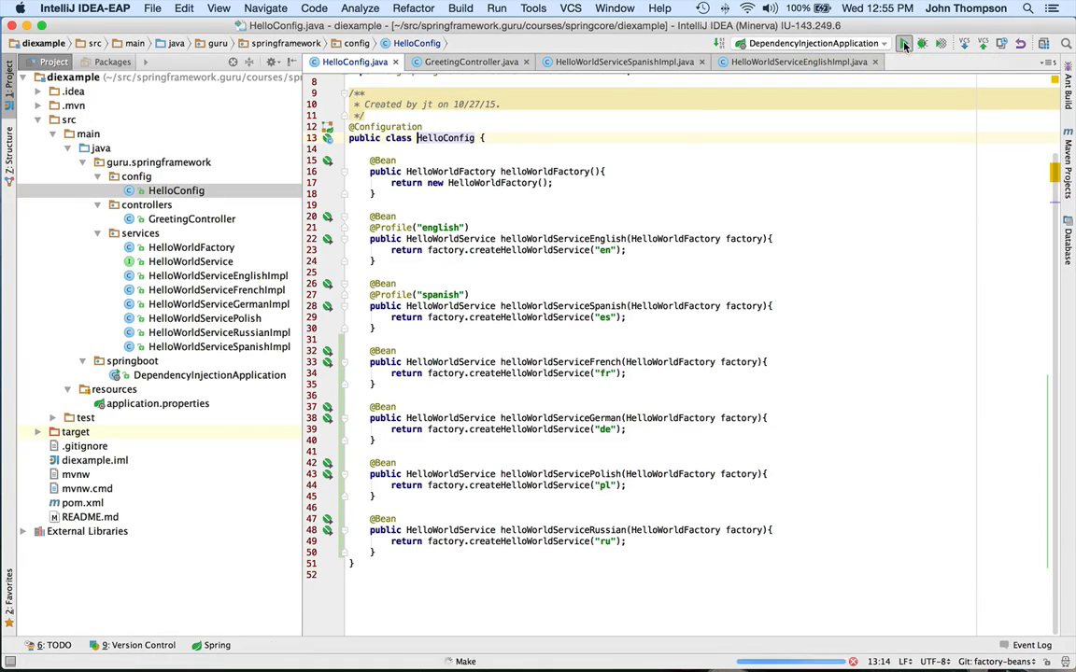
click(906, 43)
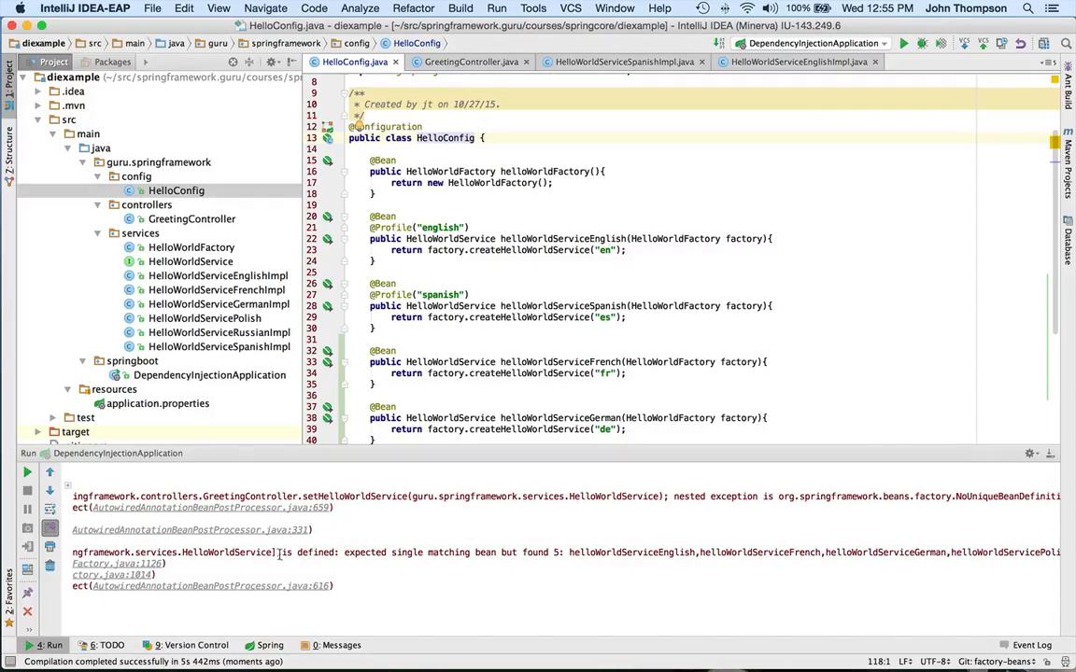
mouse_move(339, 576)
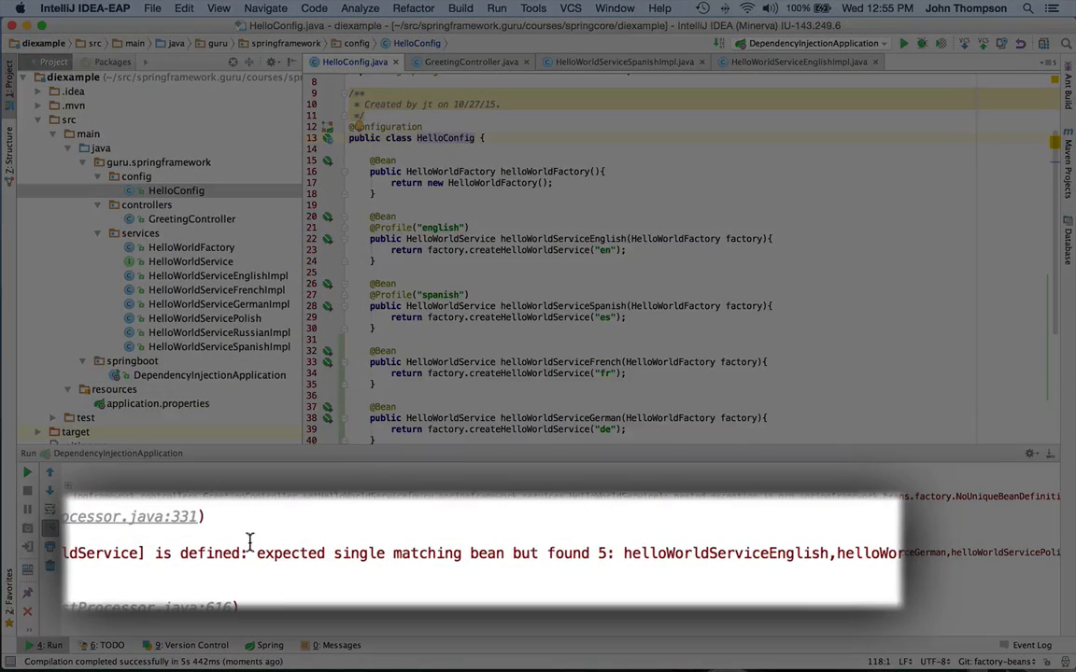
mouse_move(693, 553)
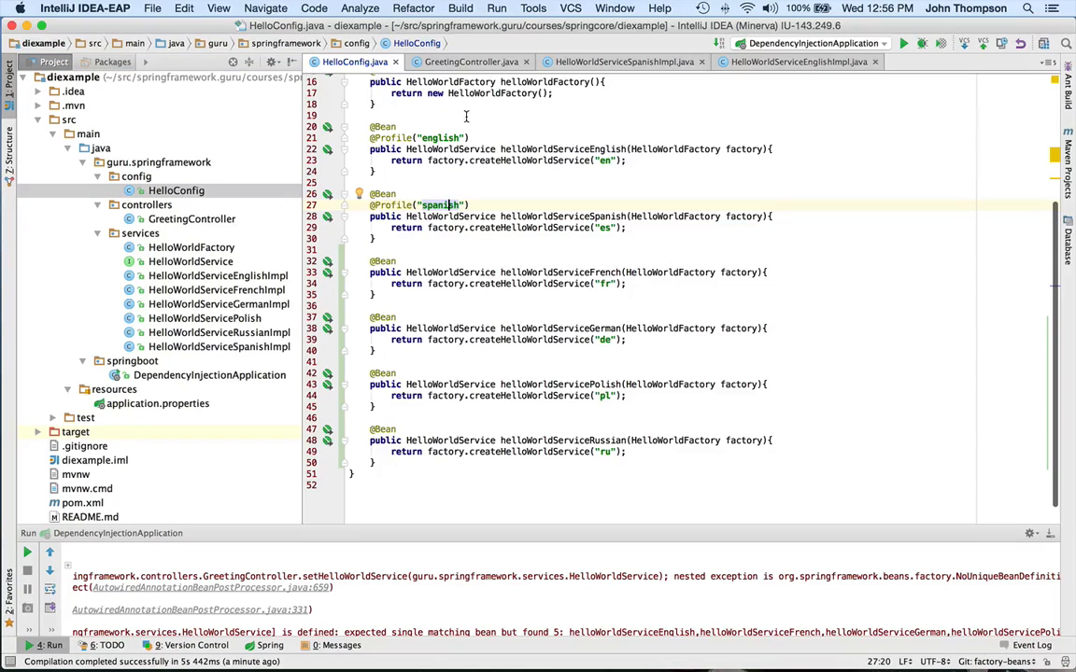
click(502, 139)
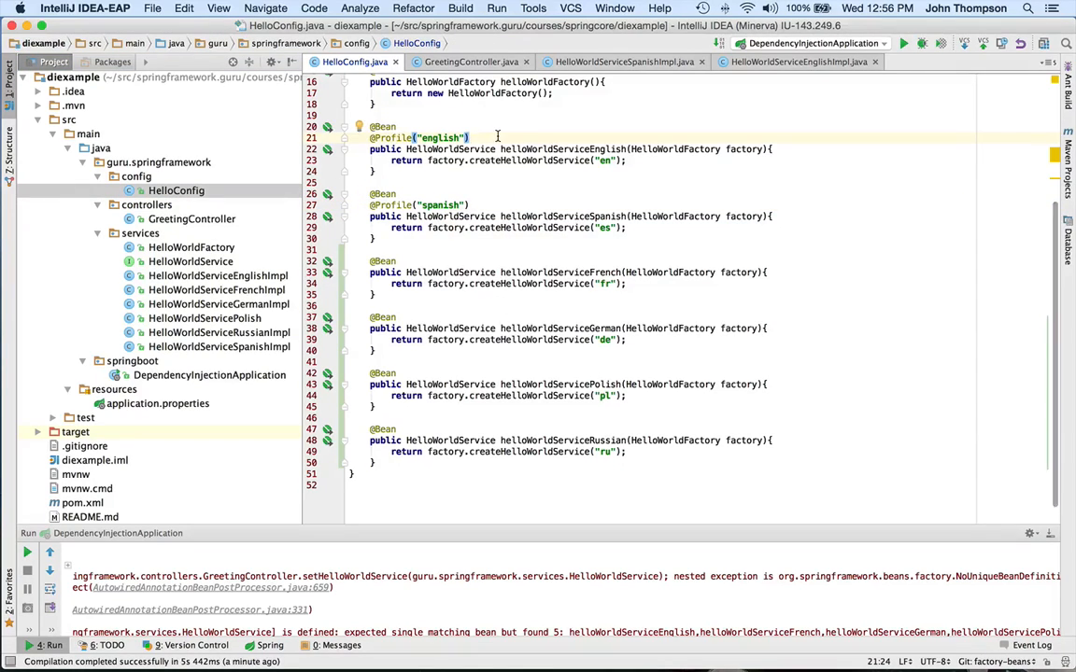
key(Enter)
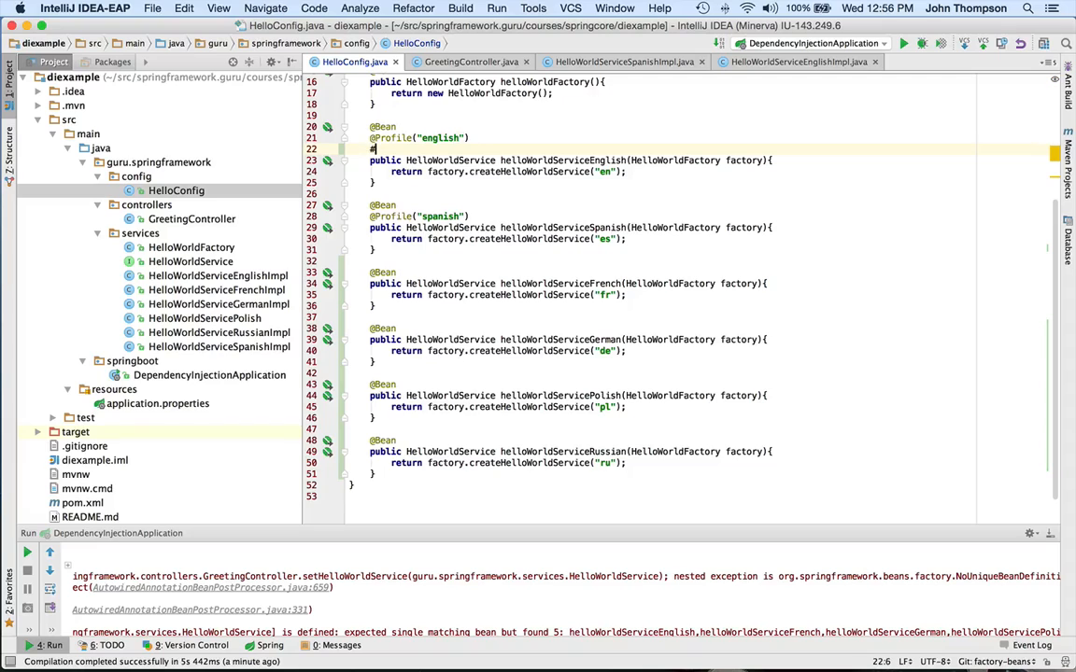
text(@Primary)
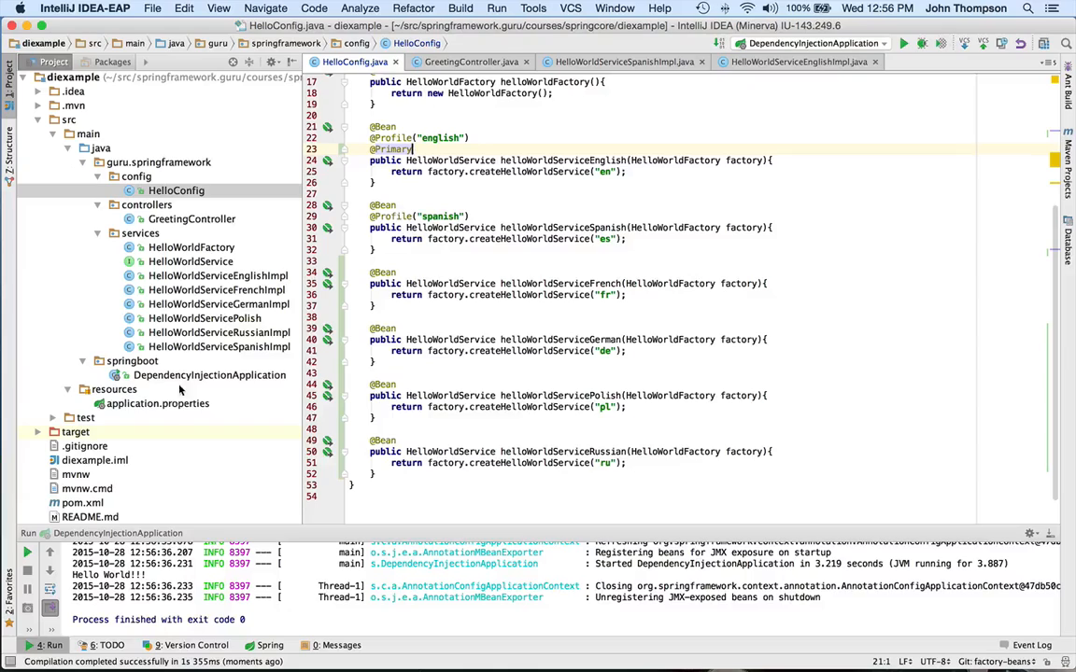
double_click(157, 403)
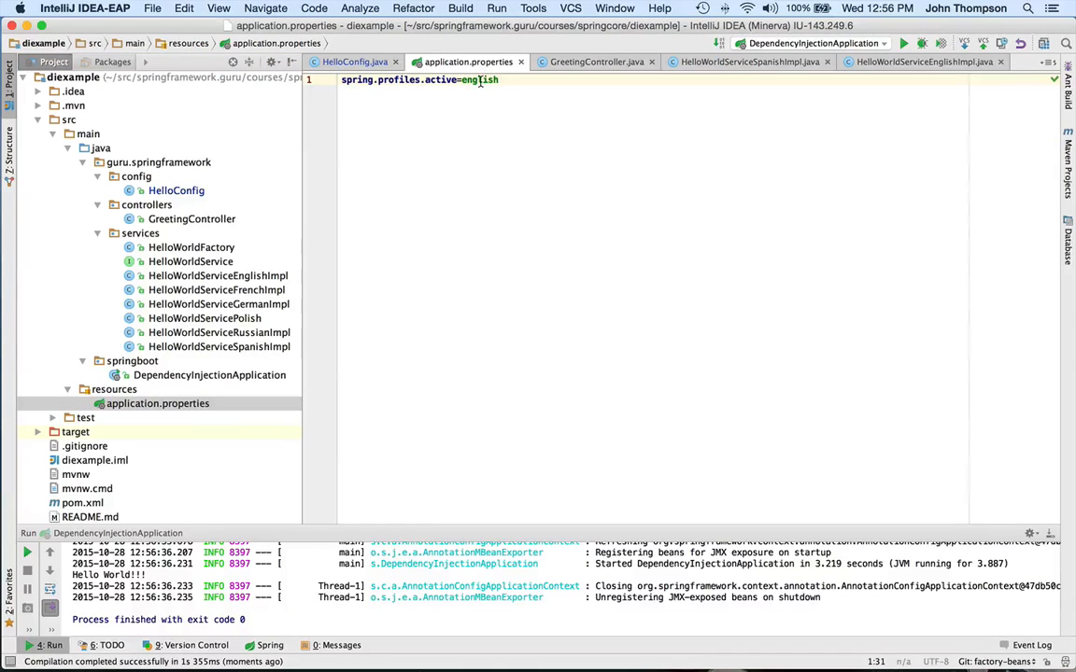
text(span)
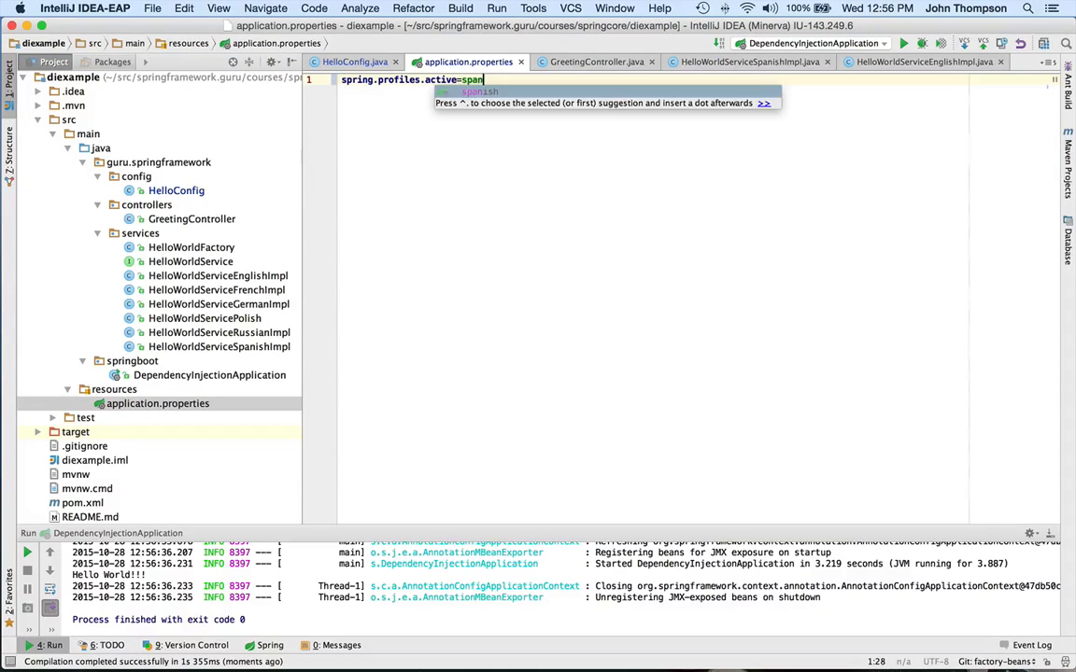
key(Tab)
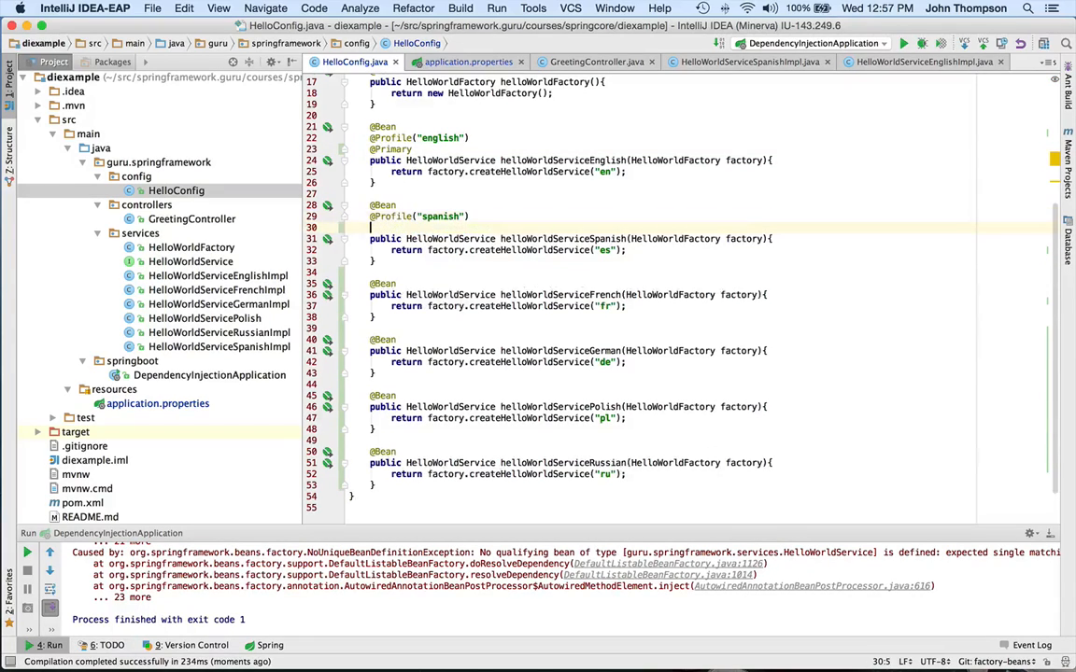
text(@Primary)
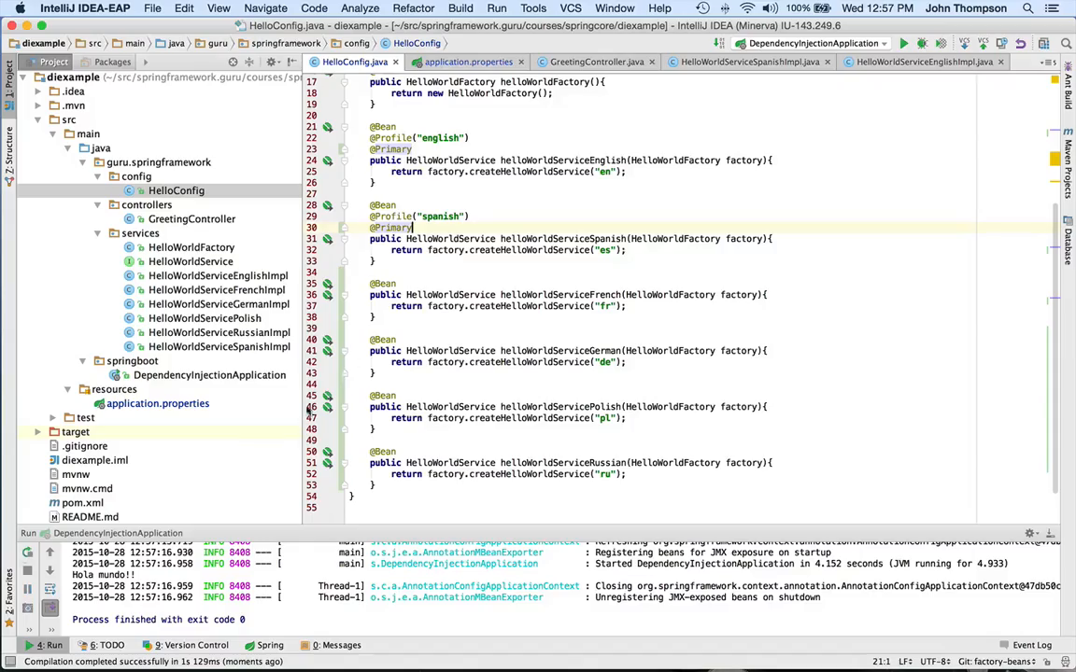
Change spring.profiles.active in application.properties back to english.
click(467, 60)
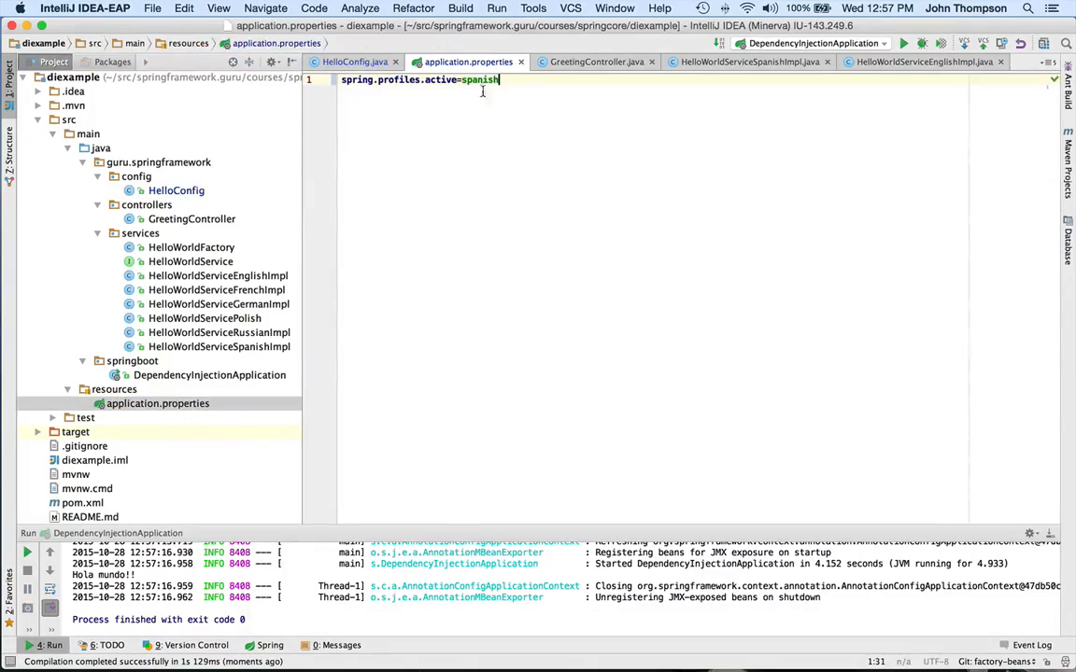
text(eng)
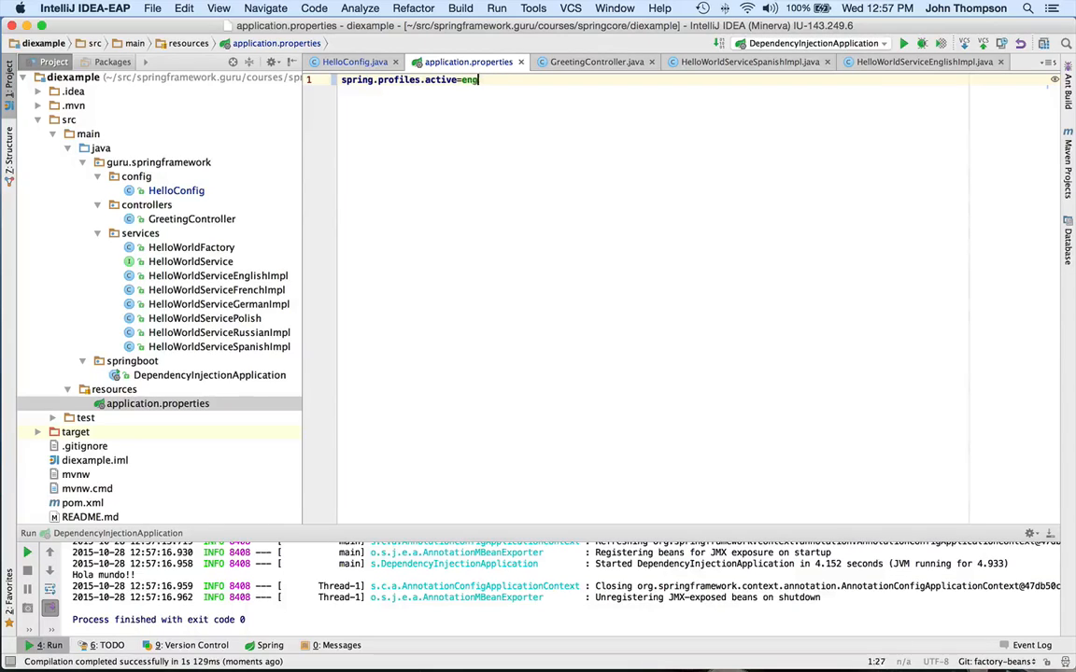
text(lish)
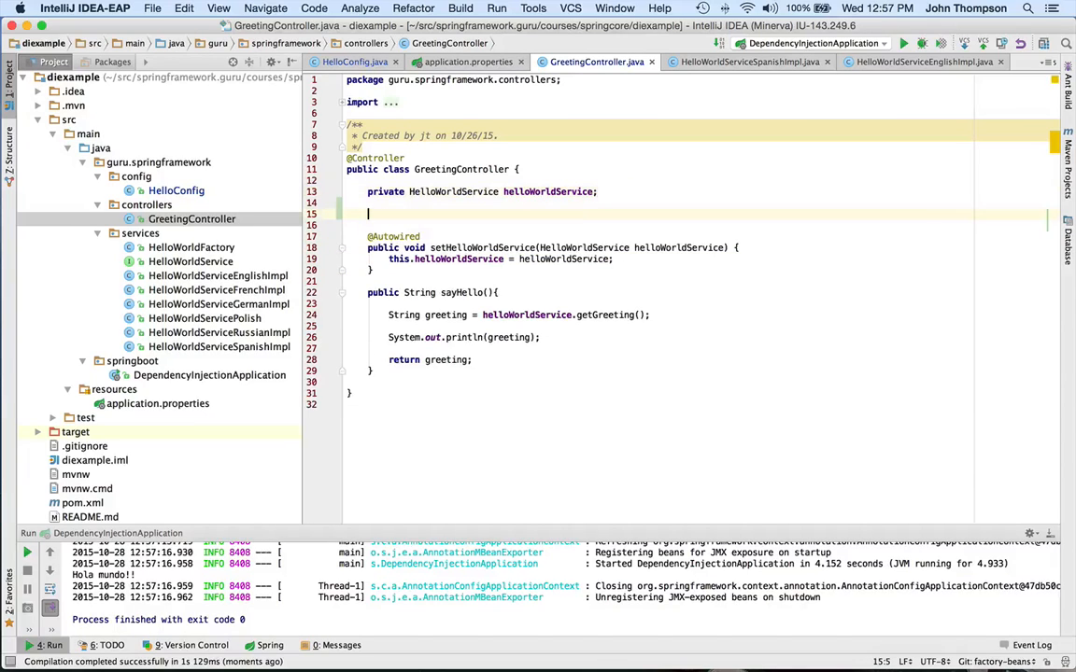
text(private H)
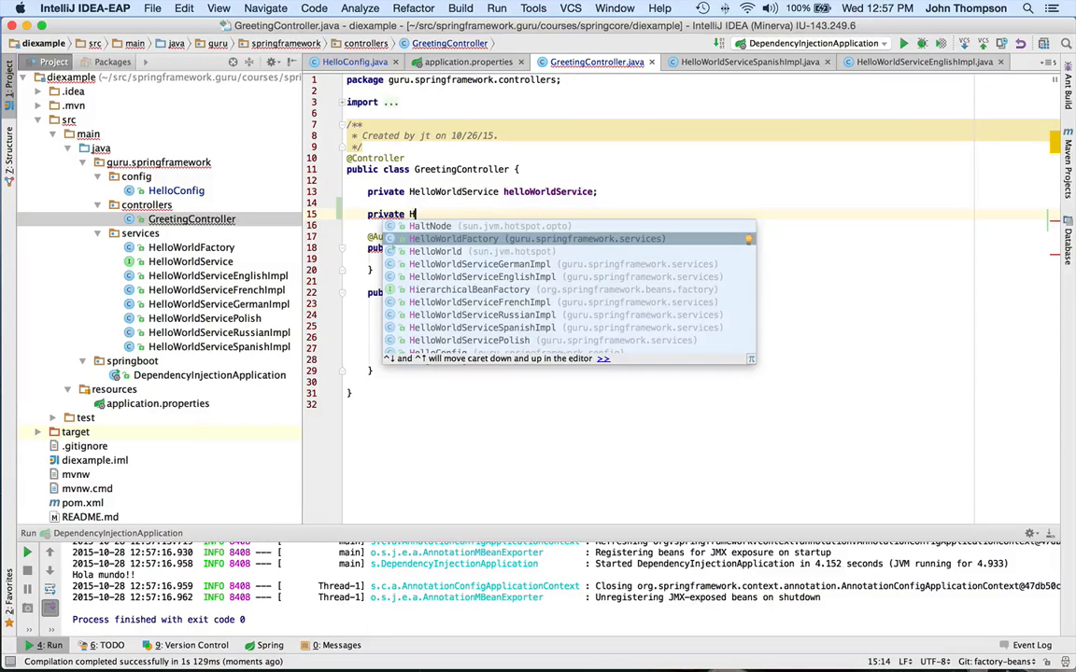
text(HelloWorldService helloWorldServiceGerman;)
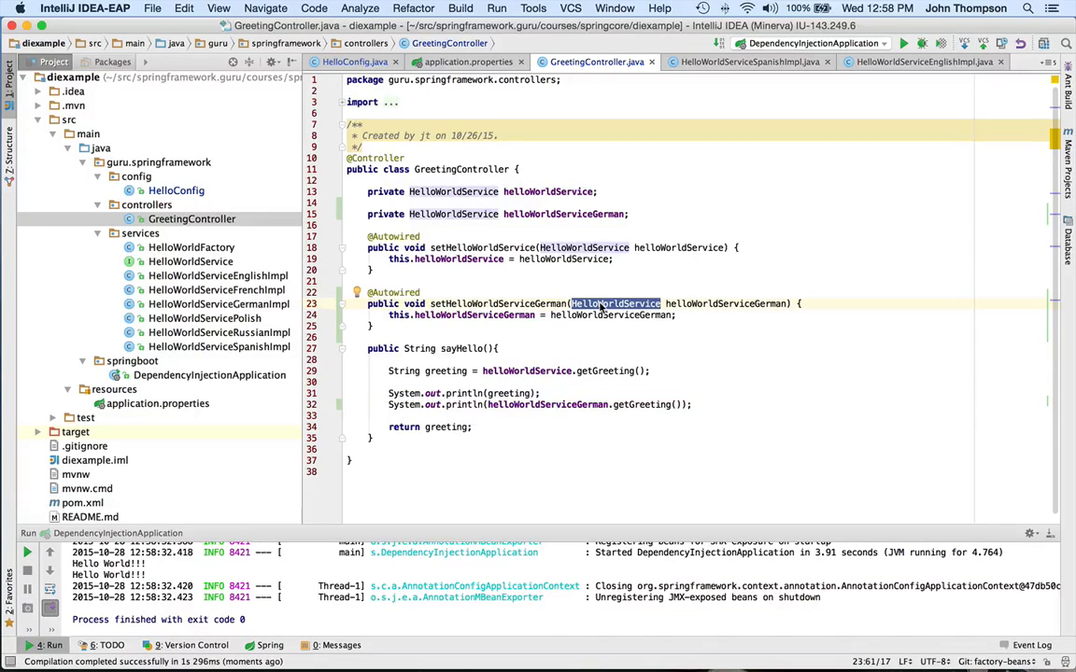
text(Hel)
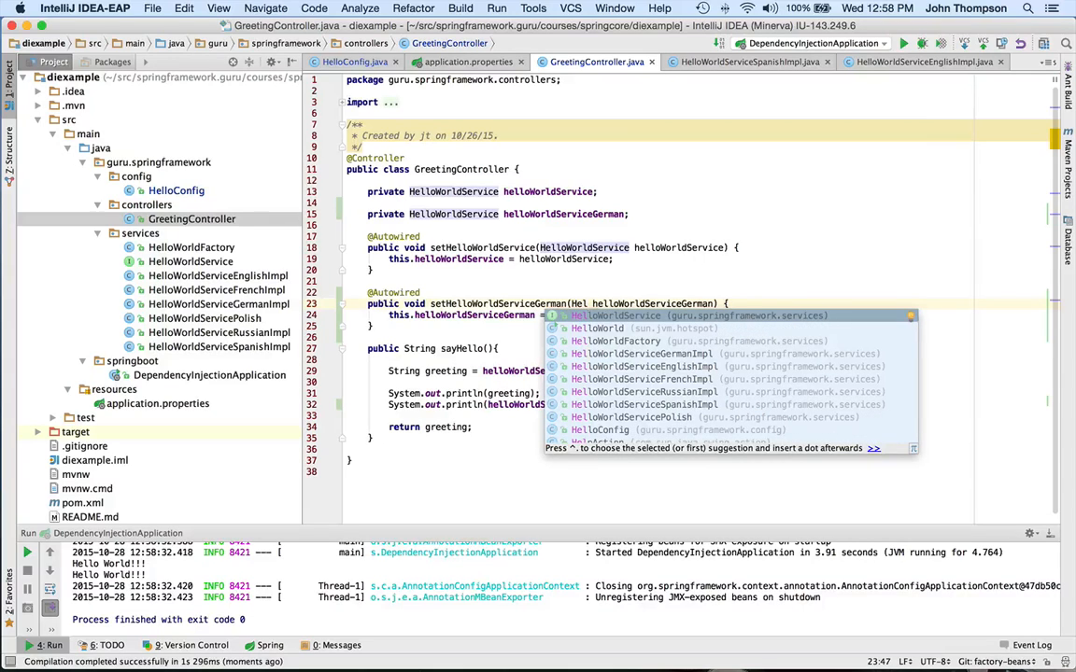
key(DOWN)
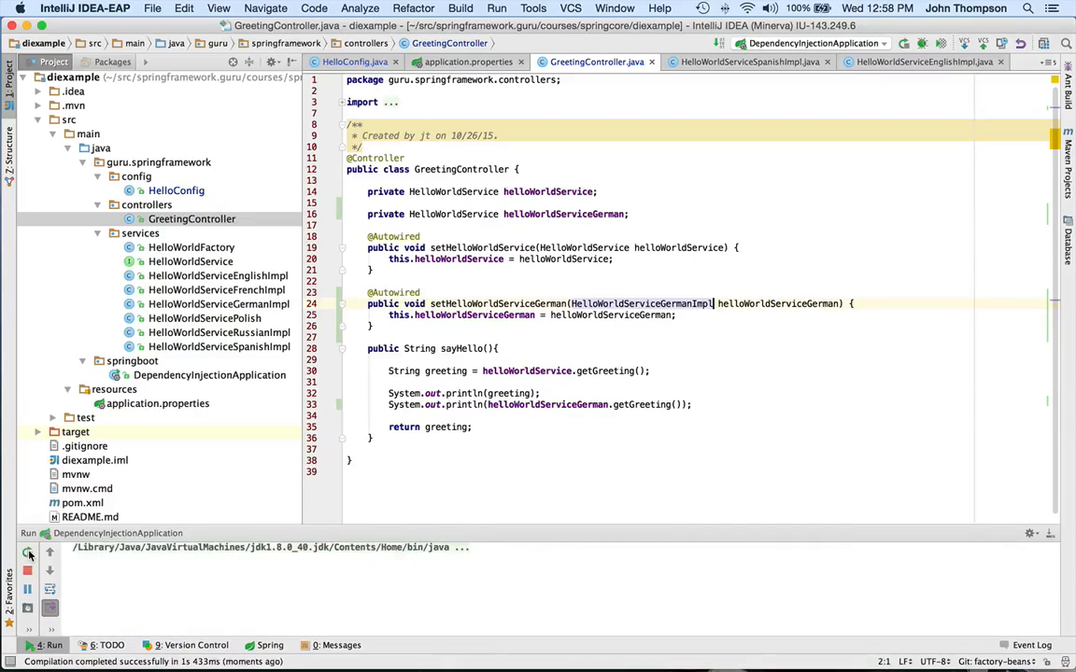
click(15, 555)
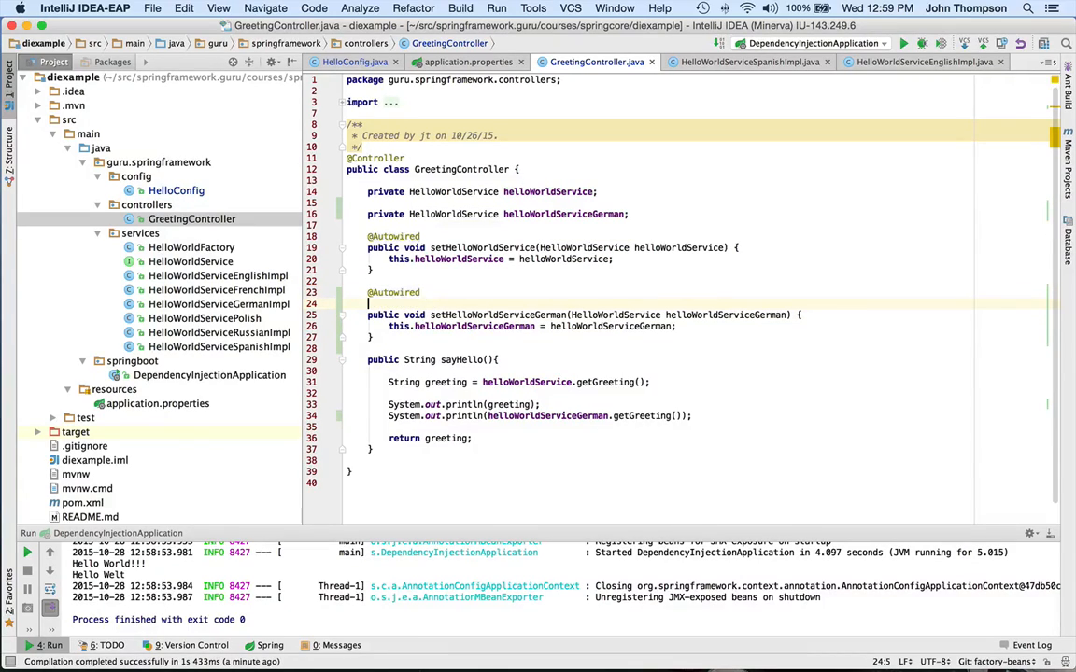
text(@)
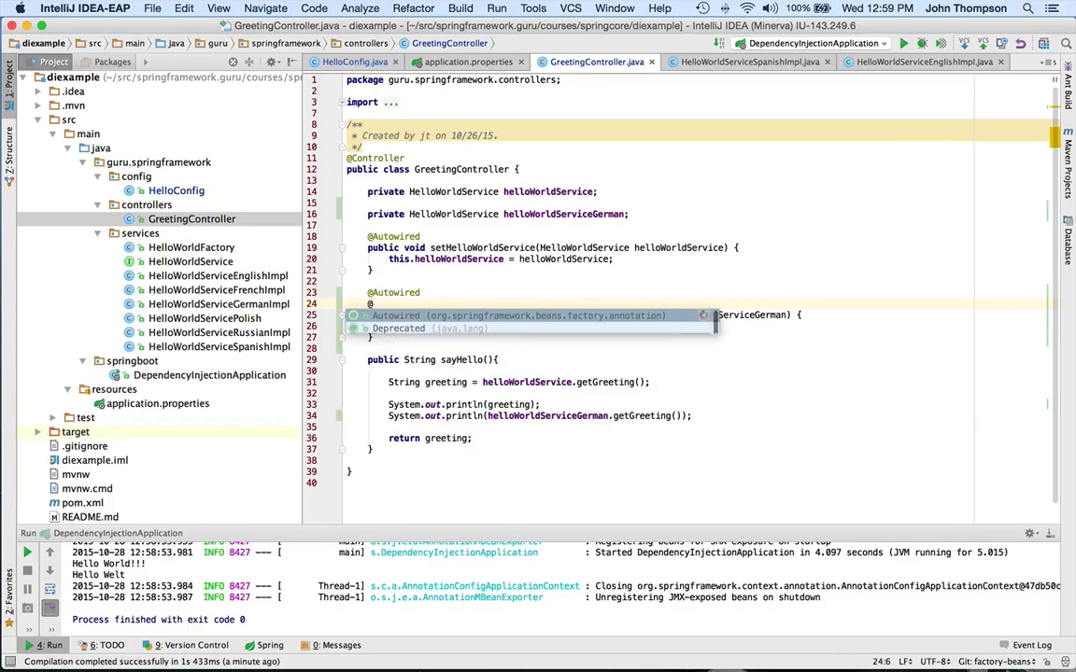
text(@Qualifier()
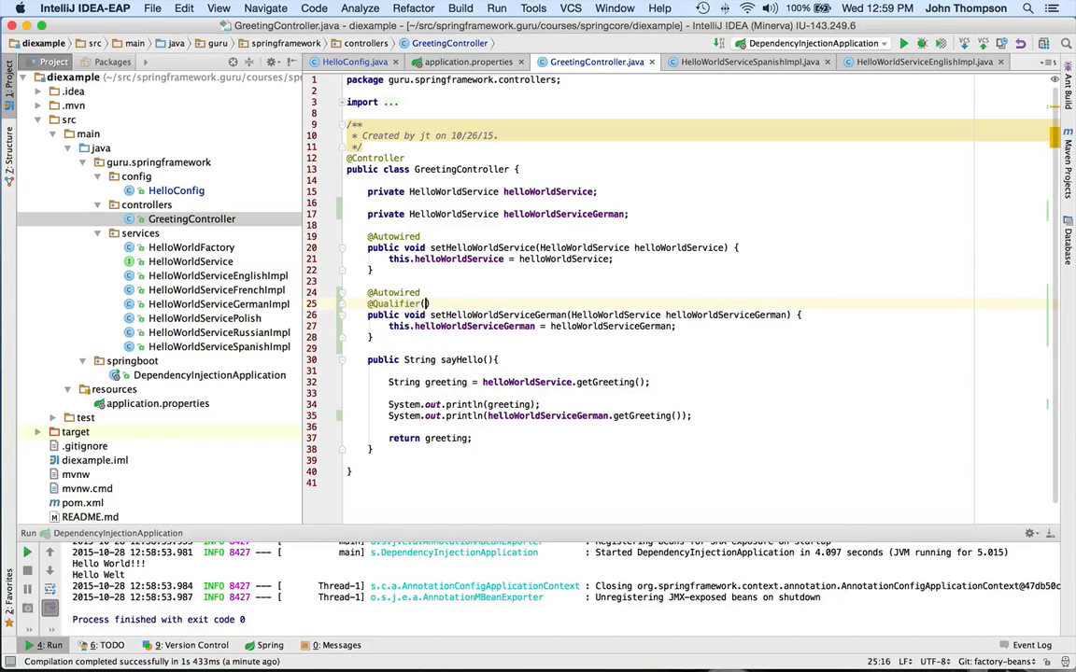
text(")
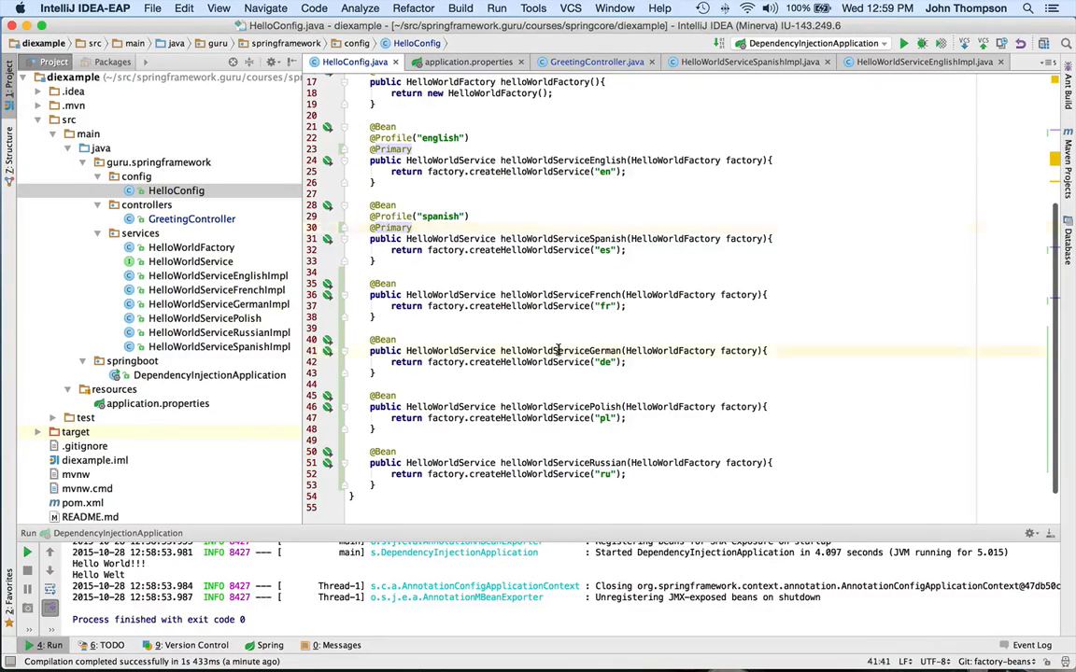
double_click(561, 351)
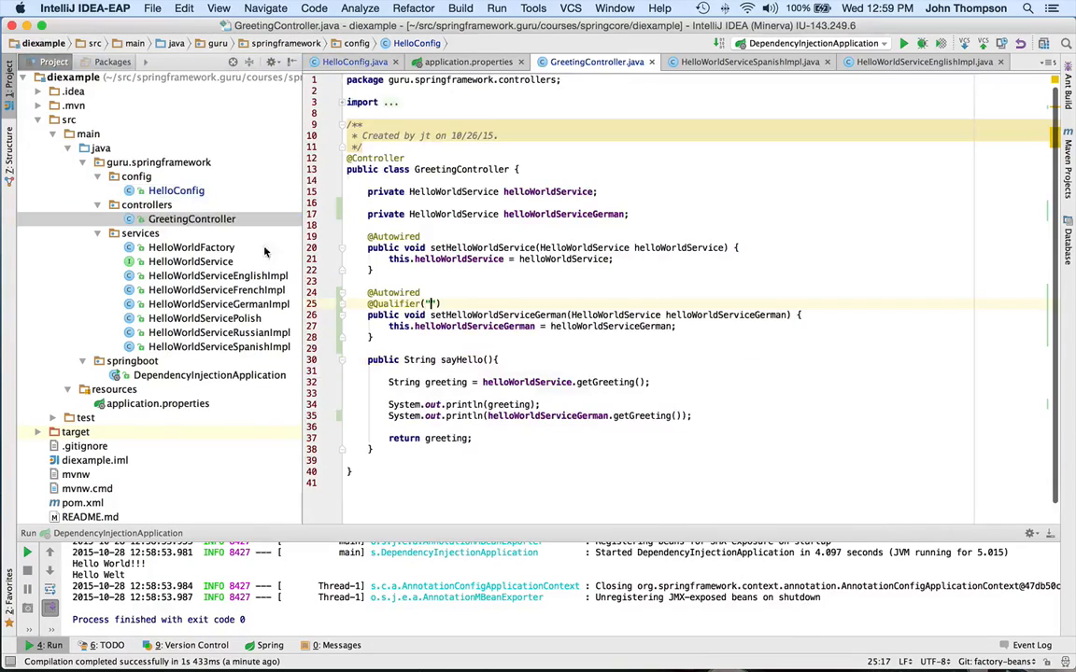
text(helloWorldServiceGerman)
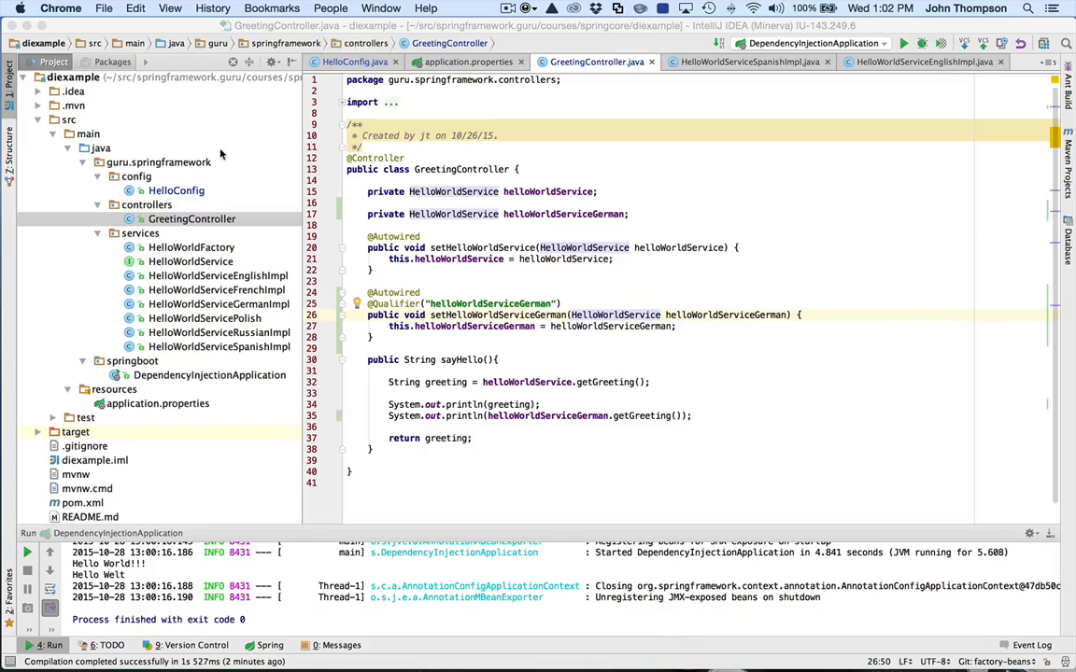
click(176, 190)
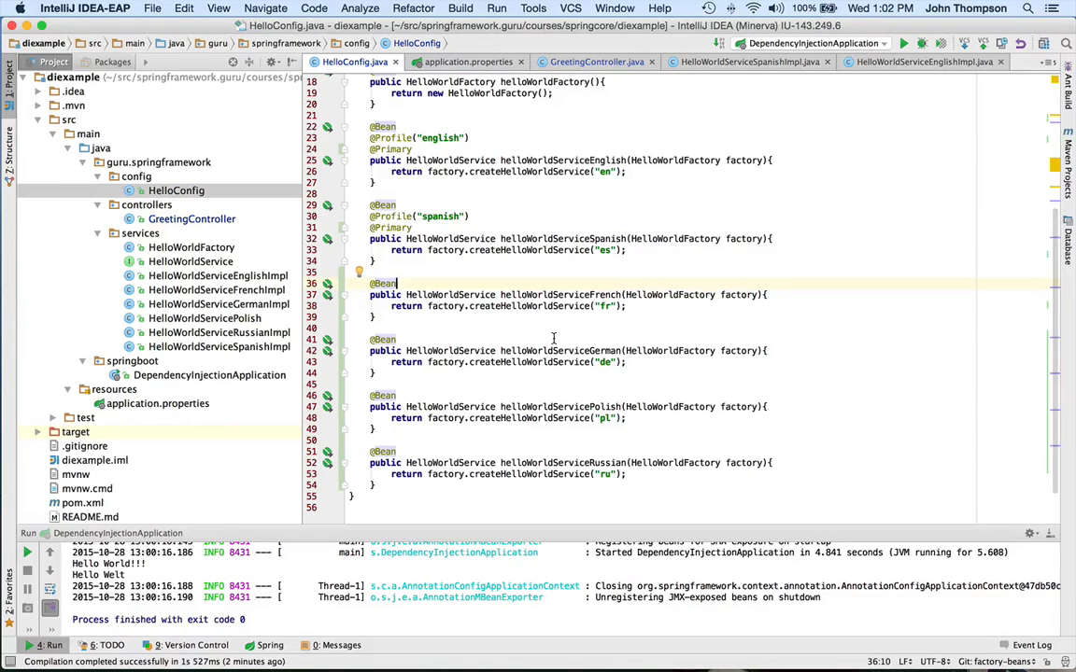
text((name))
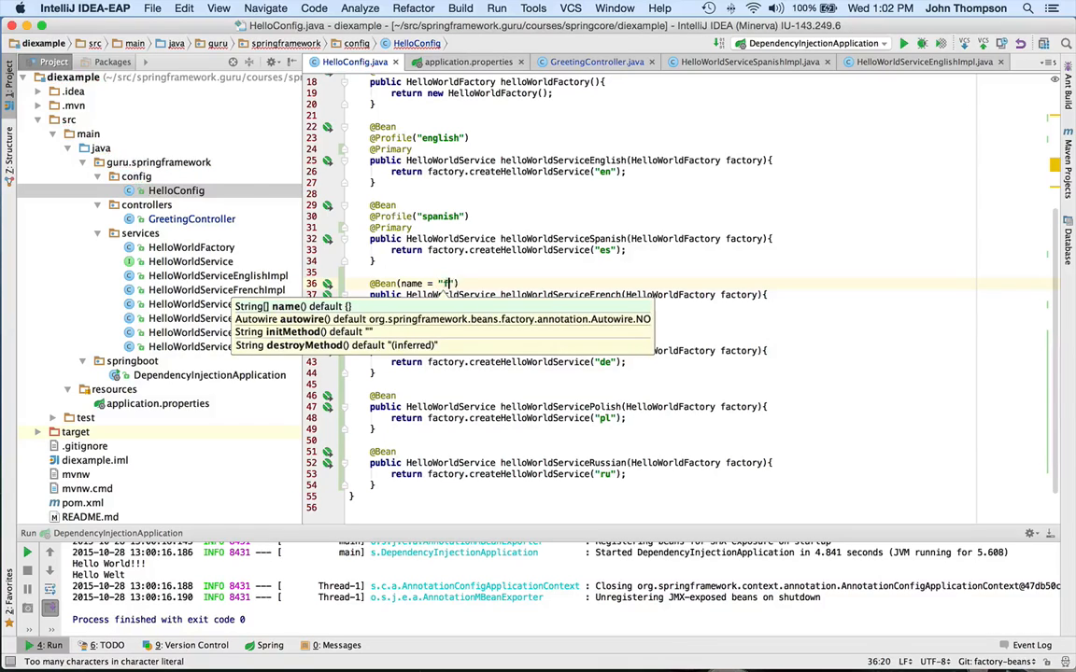
text(rench)
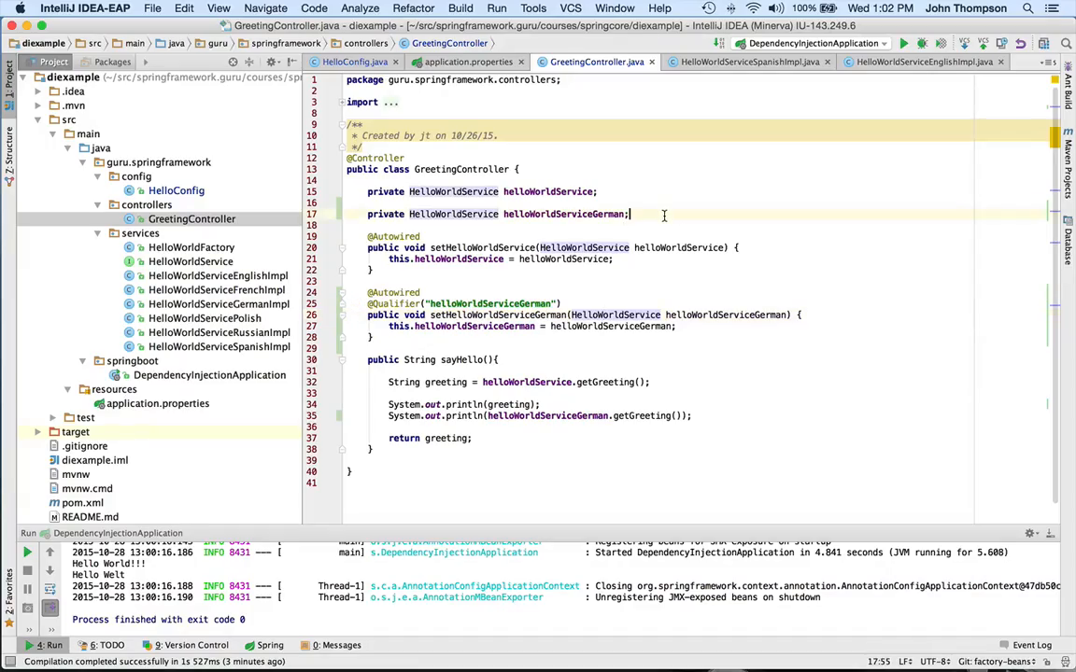
key(Enter)
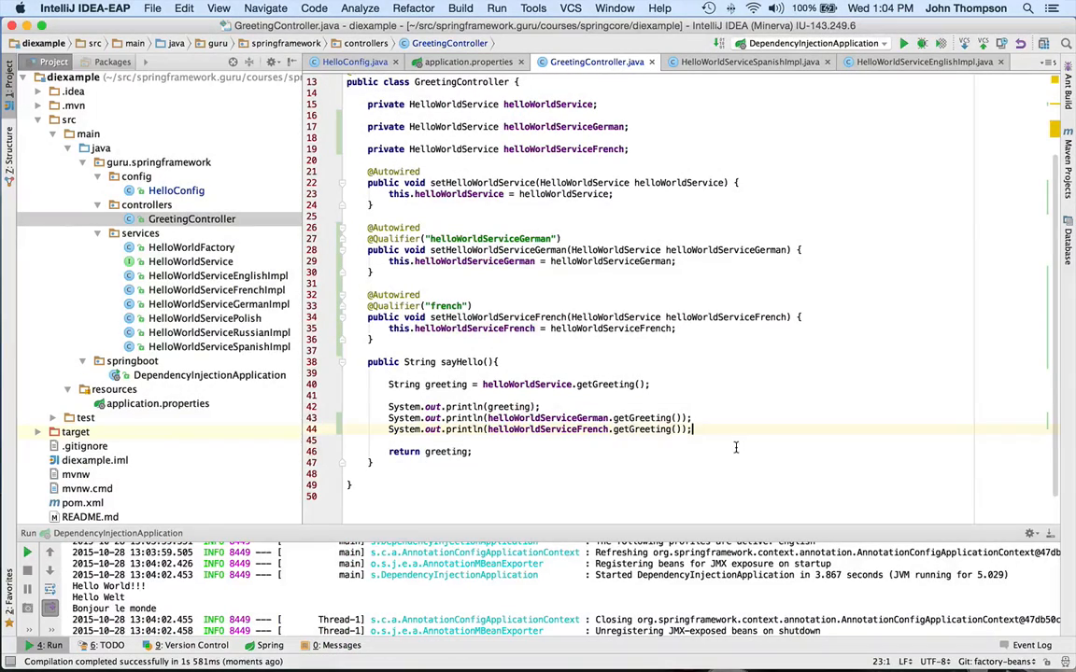
scroll(up, 3)
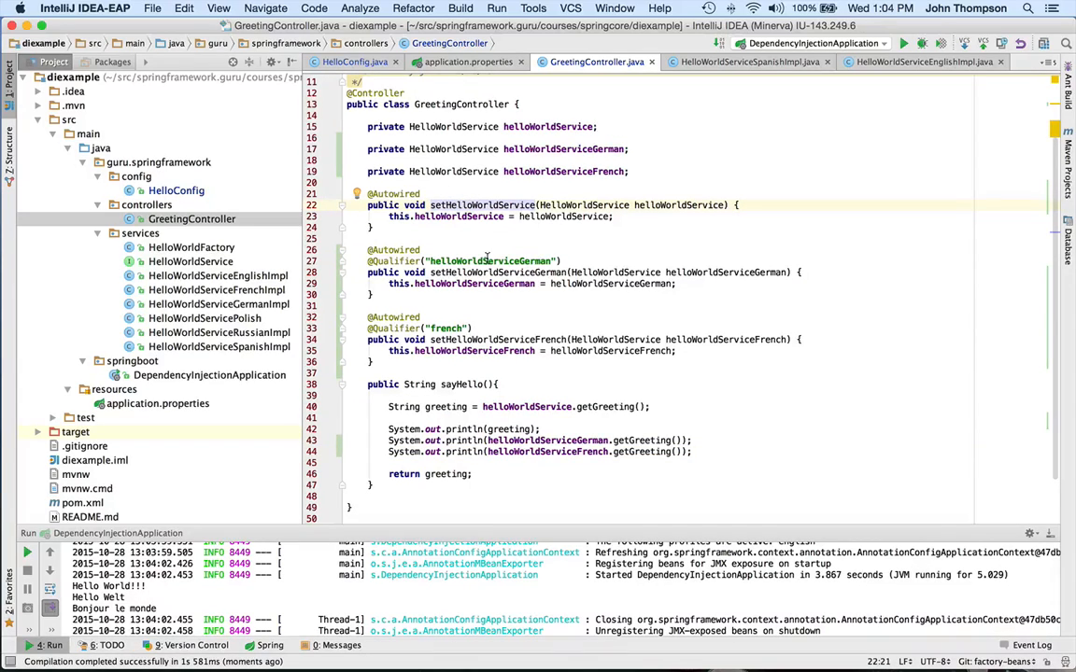
mouse_move(485, 262)
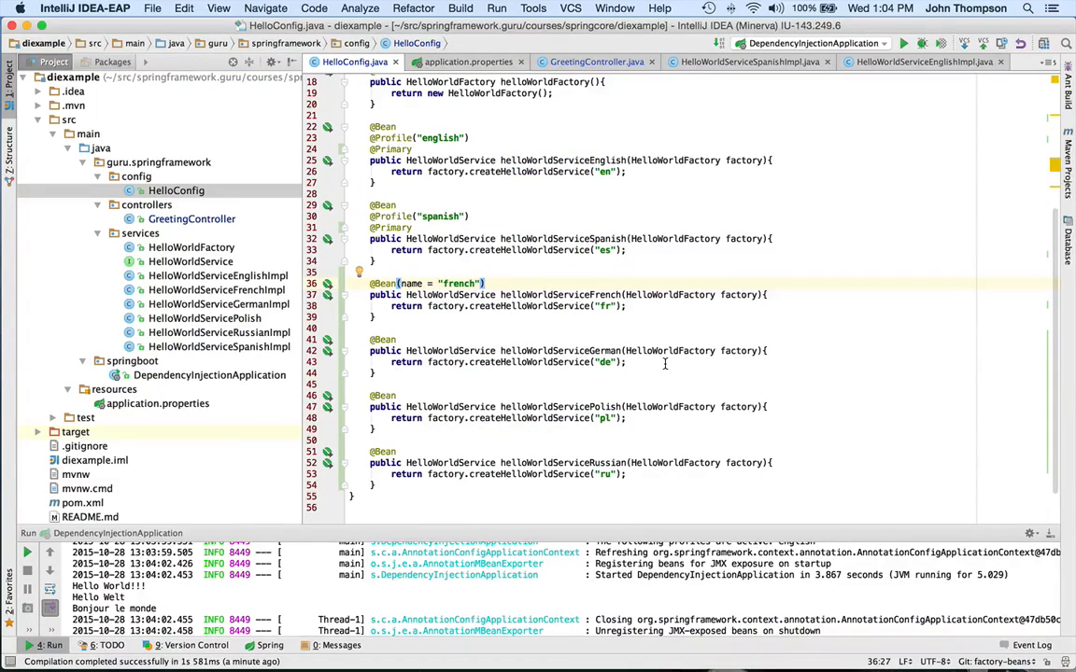
mouse_move(579, 362)
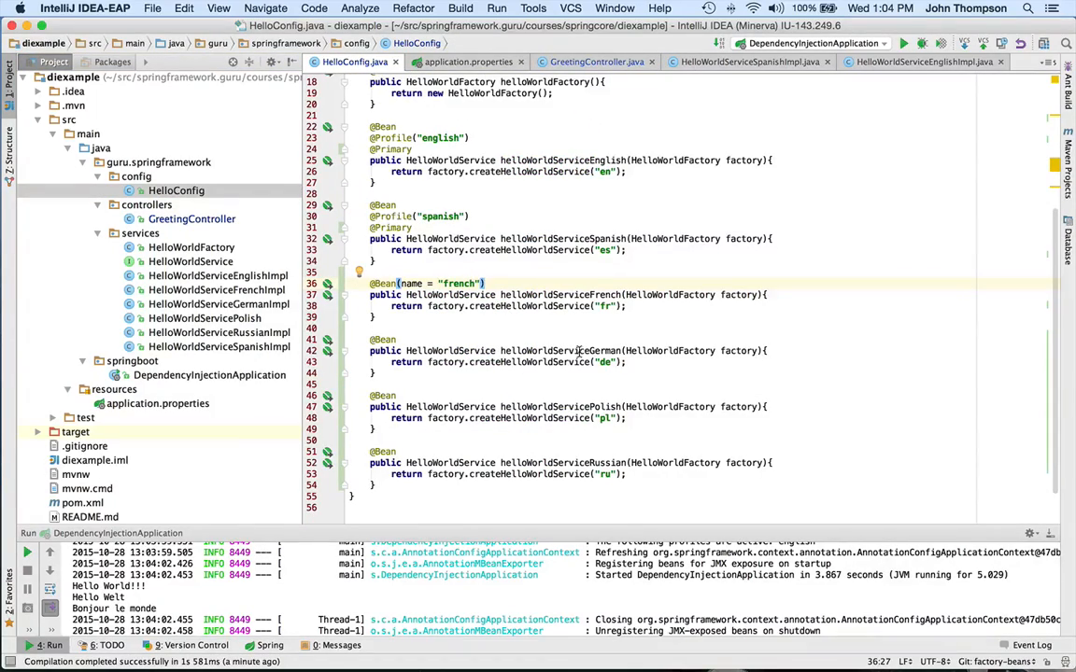